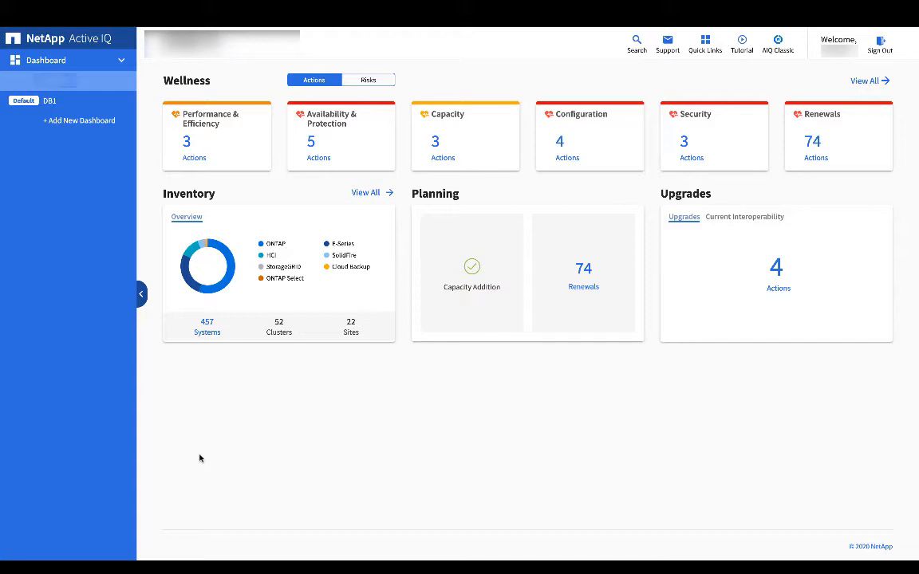
mouse_move(290, 436)
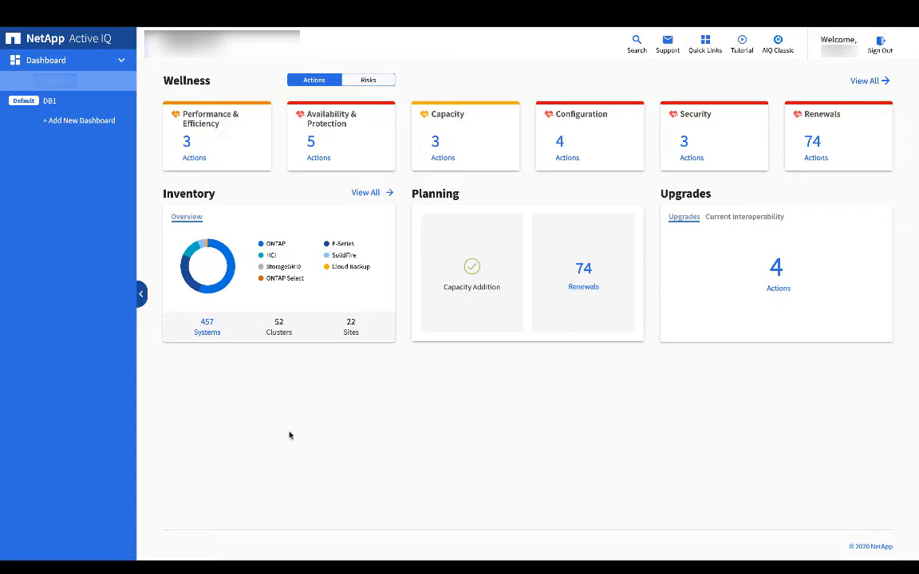
Show the Renewals page from the Planning card's 74 Renewals count, landing on the Expired list
left_click(817, 158)
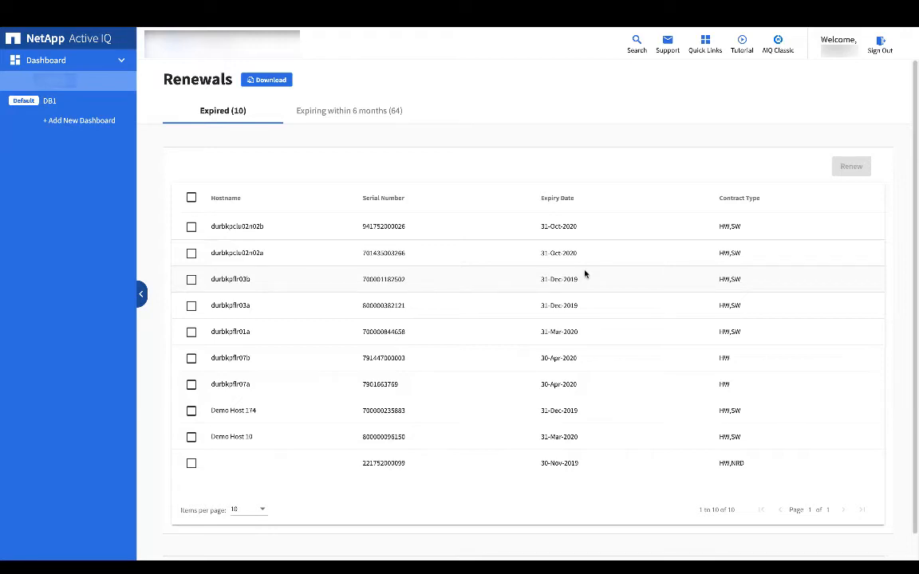
mouse_move(412, 243)
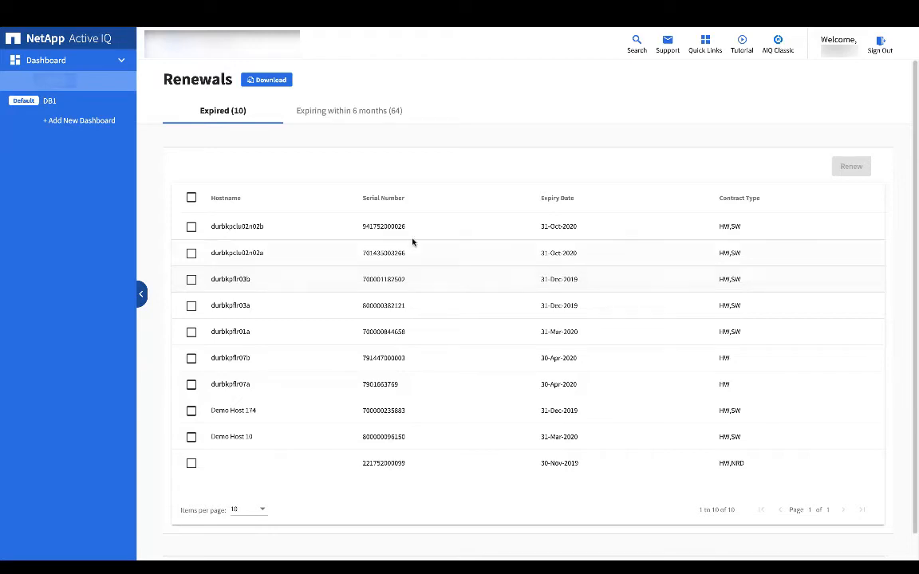
Select the first expired systems and start a Request for Renewal for them
left_click(191, 227)
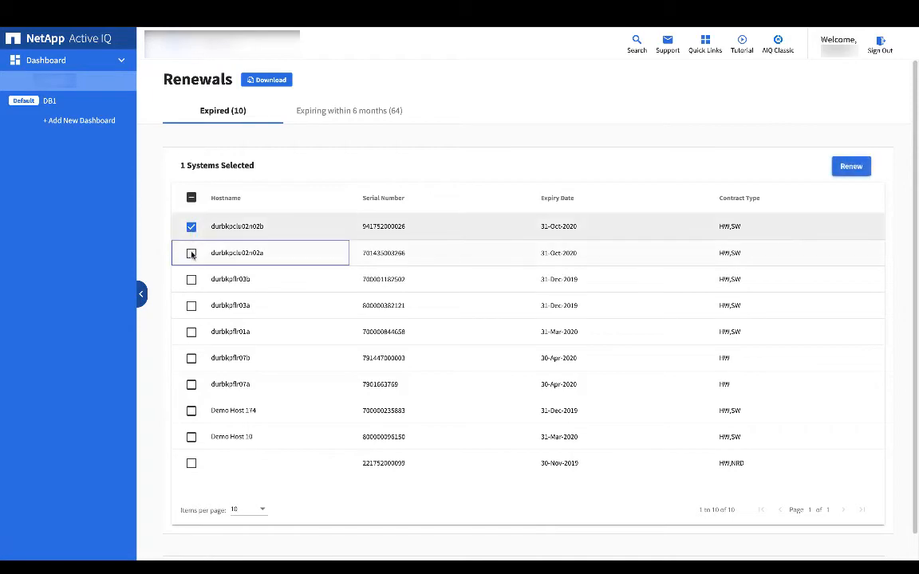
left_click(851, 166)
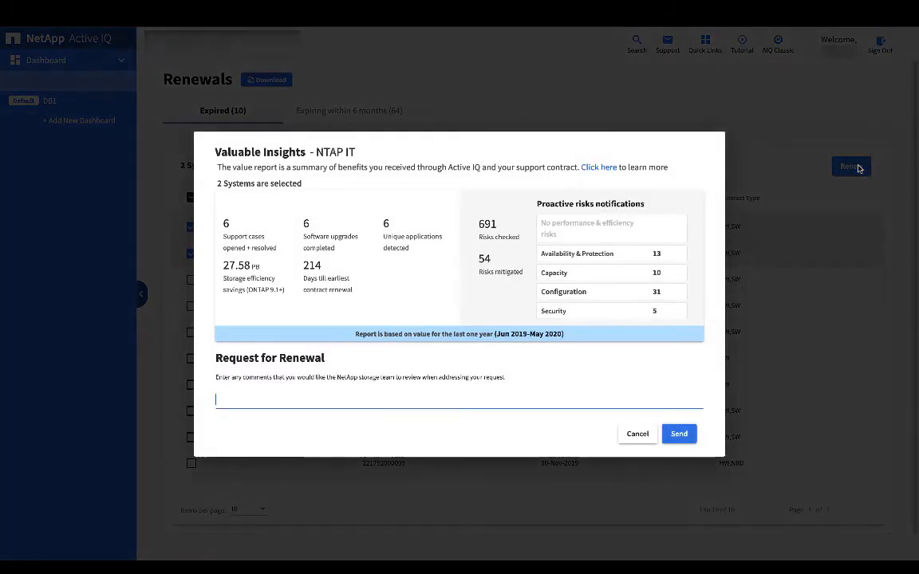